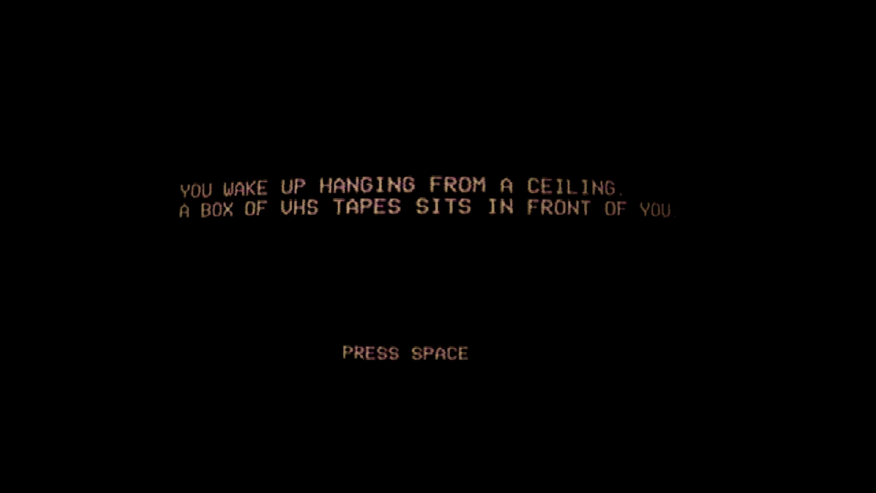
key(space)
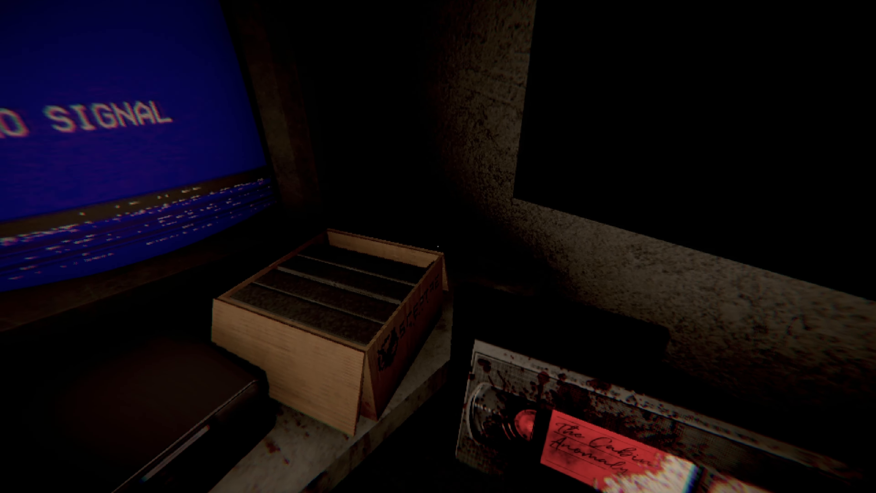
click(558, 407)
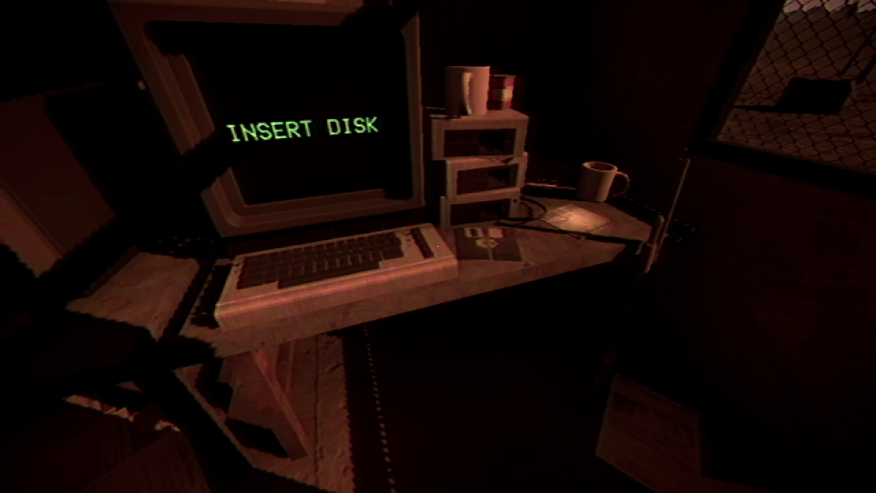
scroll(right, 3)
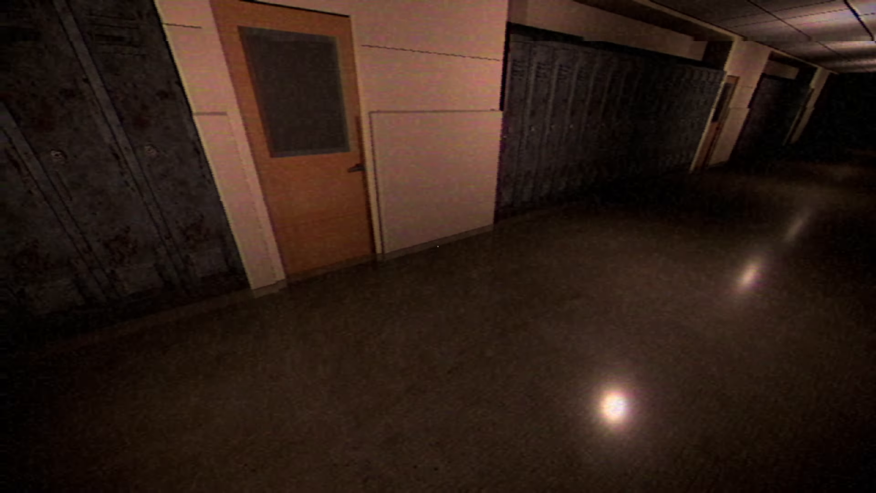
mouse_move(438, 246)
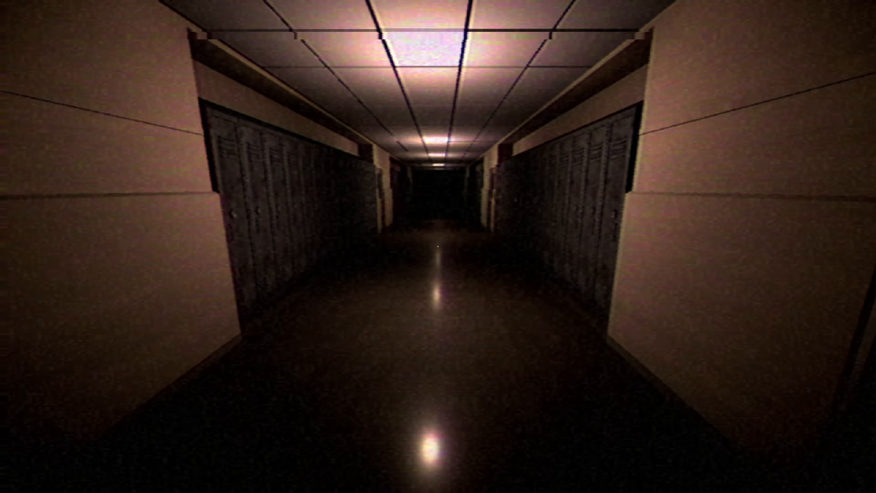
mouse_move(438, 247)
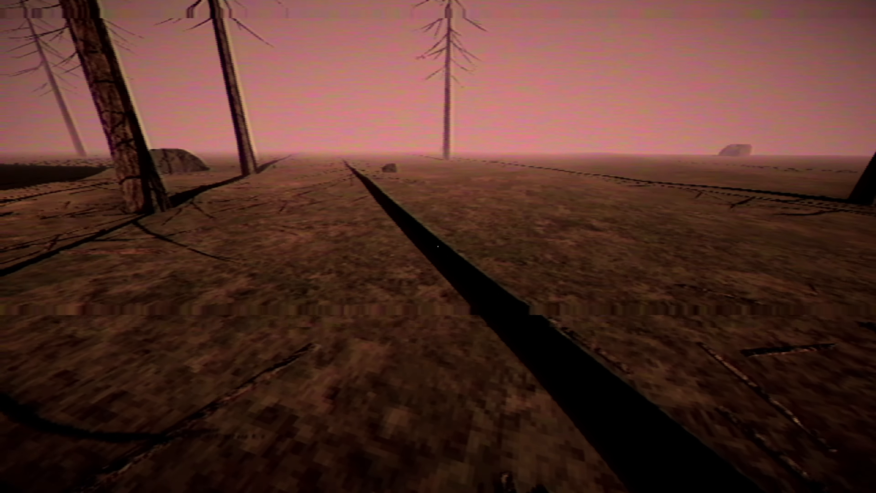
mouse_move(437, 247)
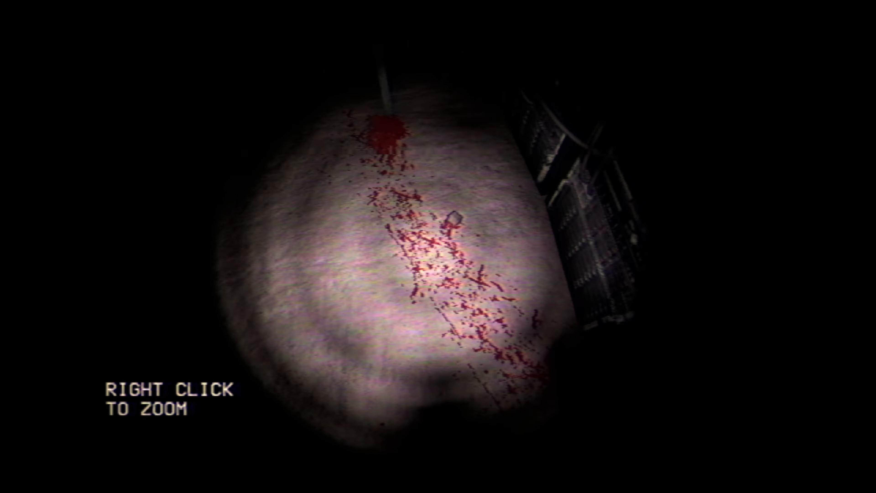
right_click(438, 247)
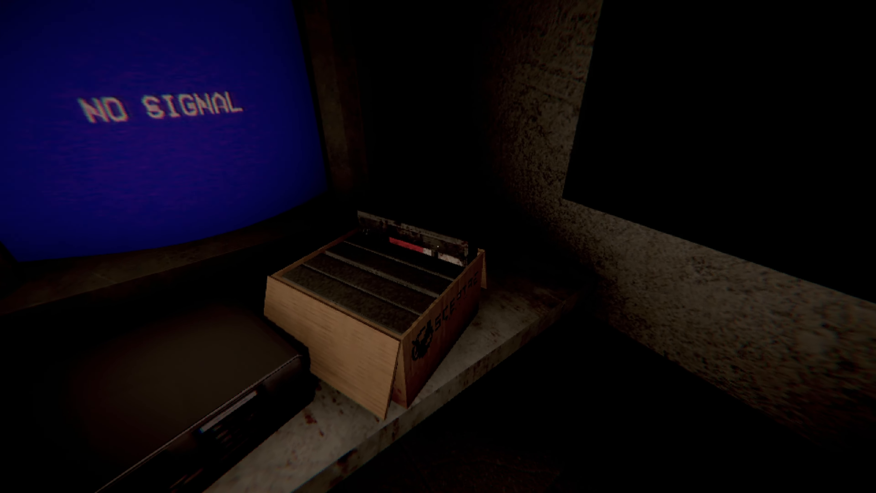
click(402, 307)
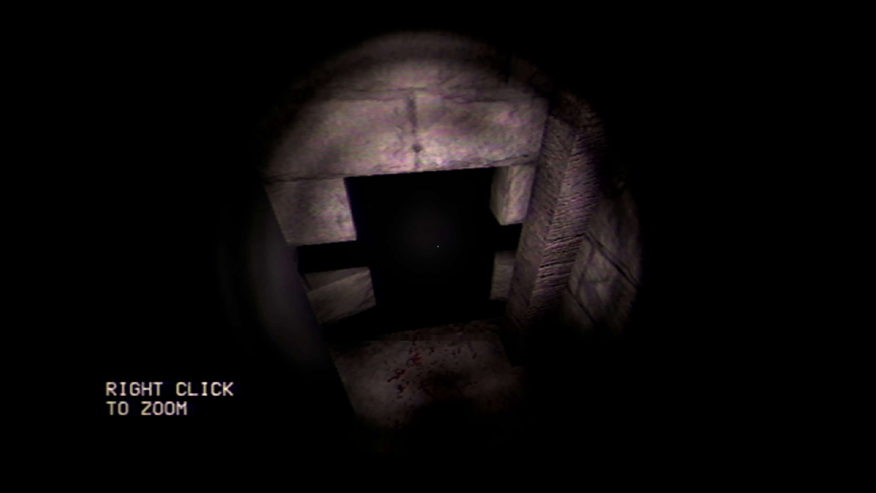
right_click(438, 247)
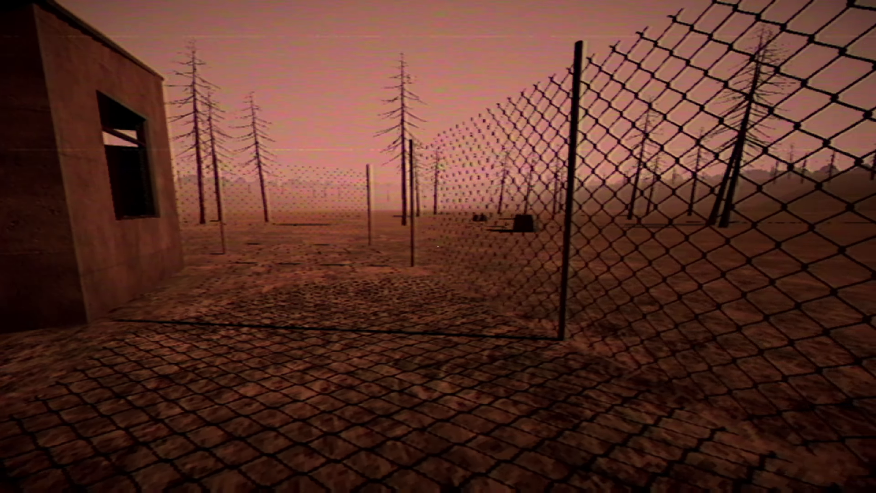
mouse_move(438, 246)
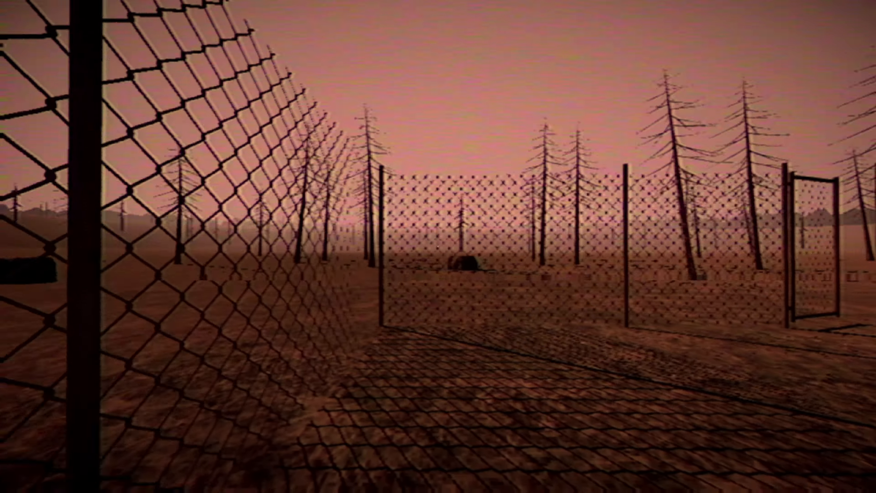
mouse_move(438, 246)
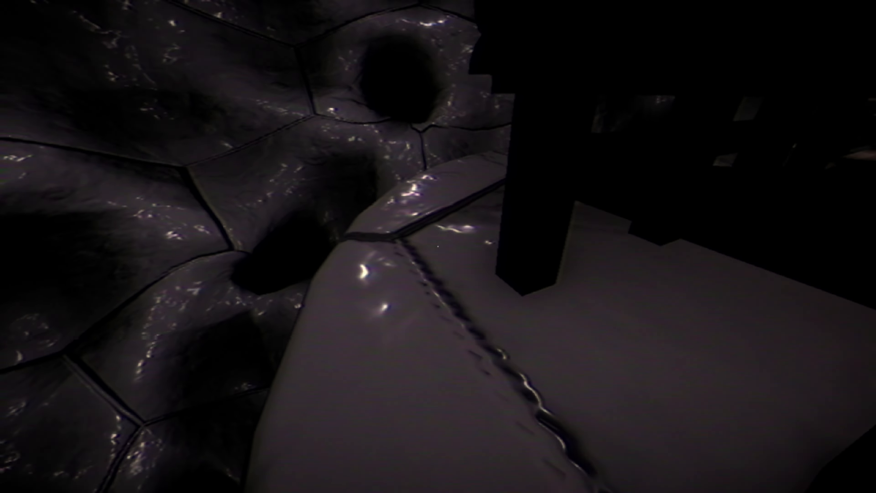
mouse_move(438, 246)
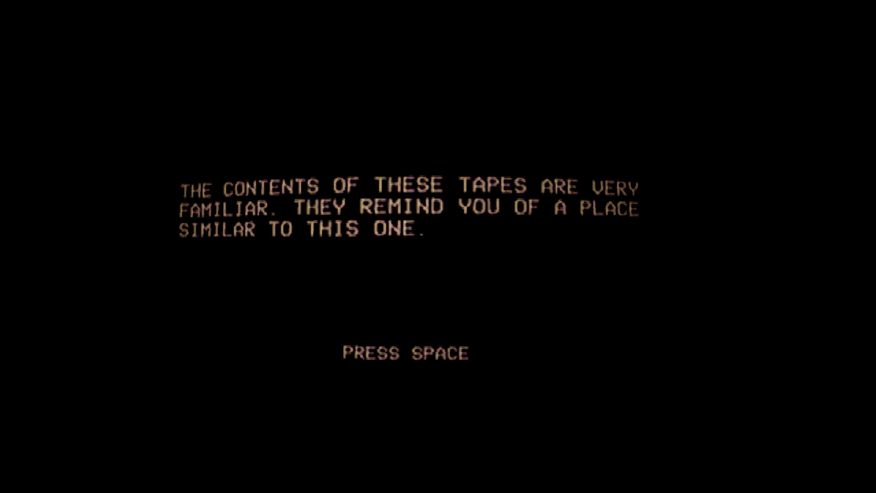
key(space)
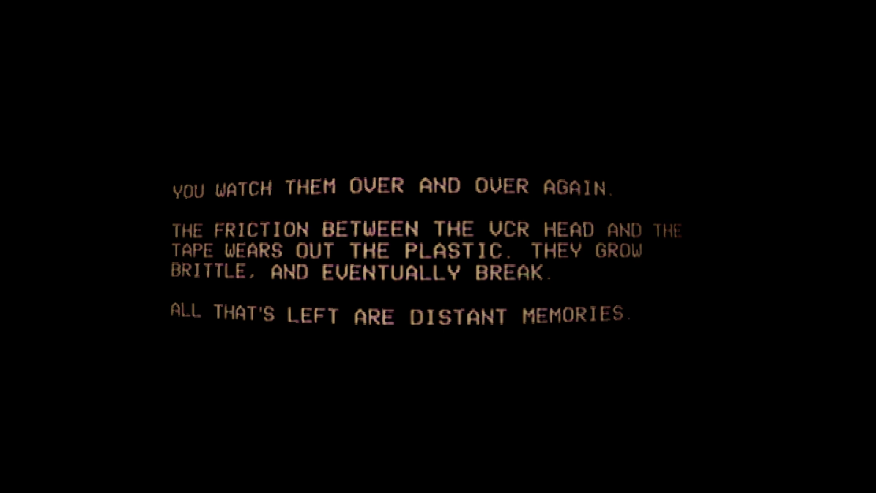
key(space)
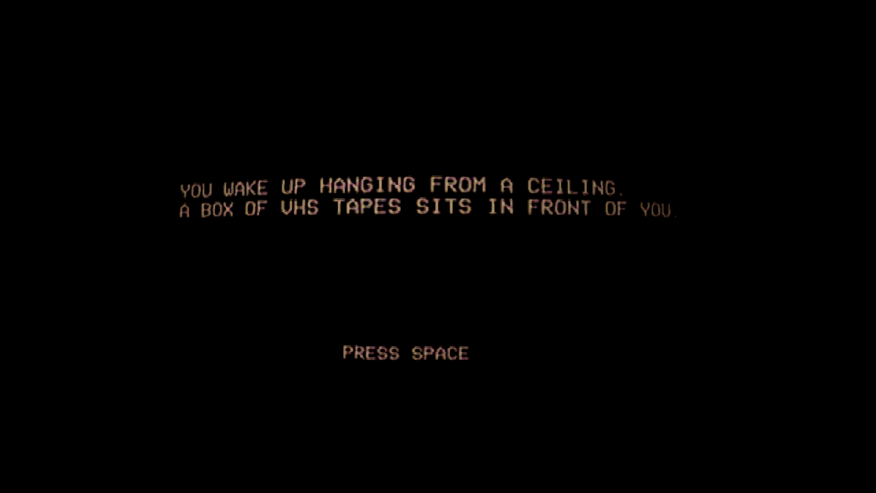
key(space)
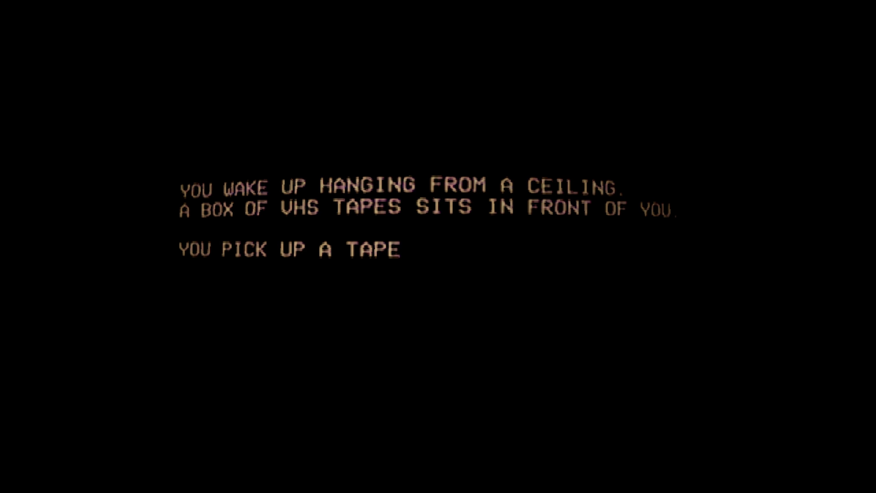